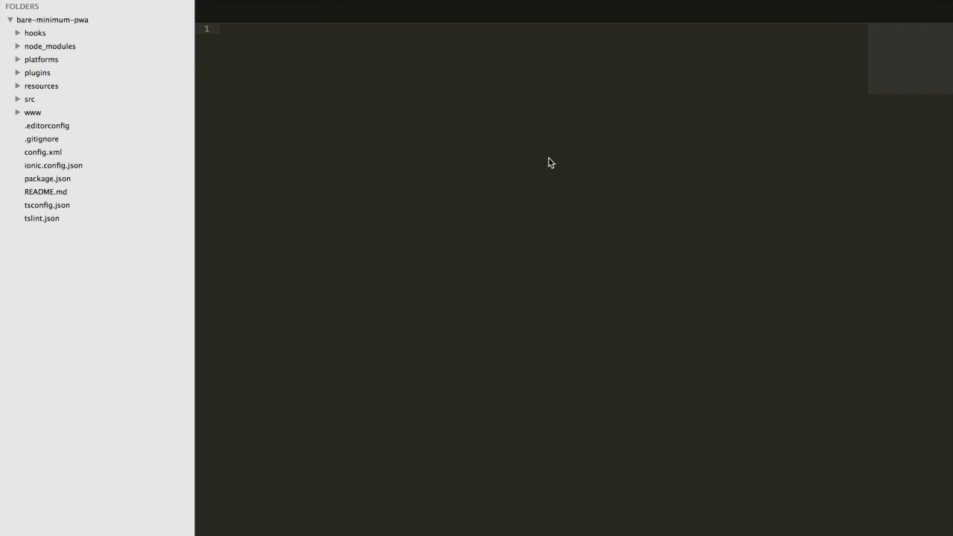
mouse_move(259, 93)
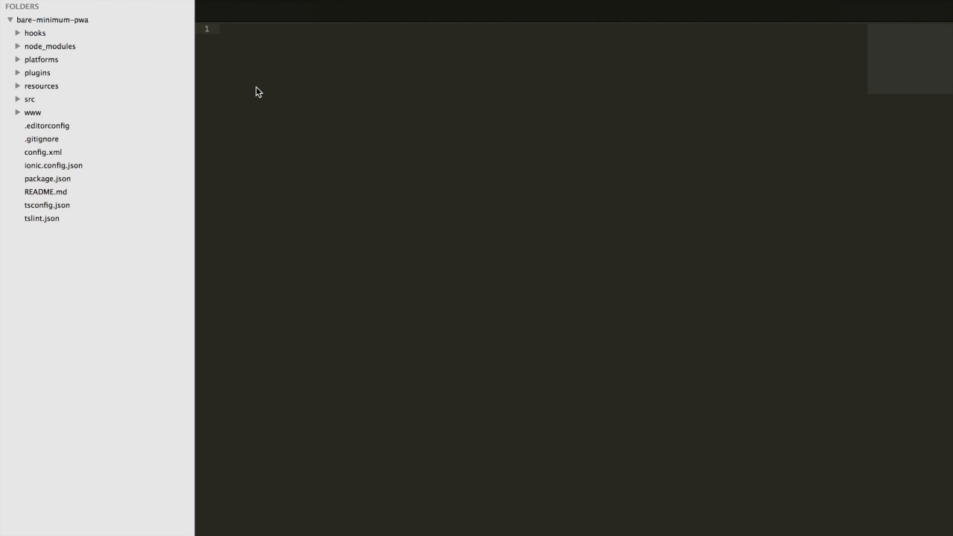
mouse_move(149, 101)
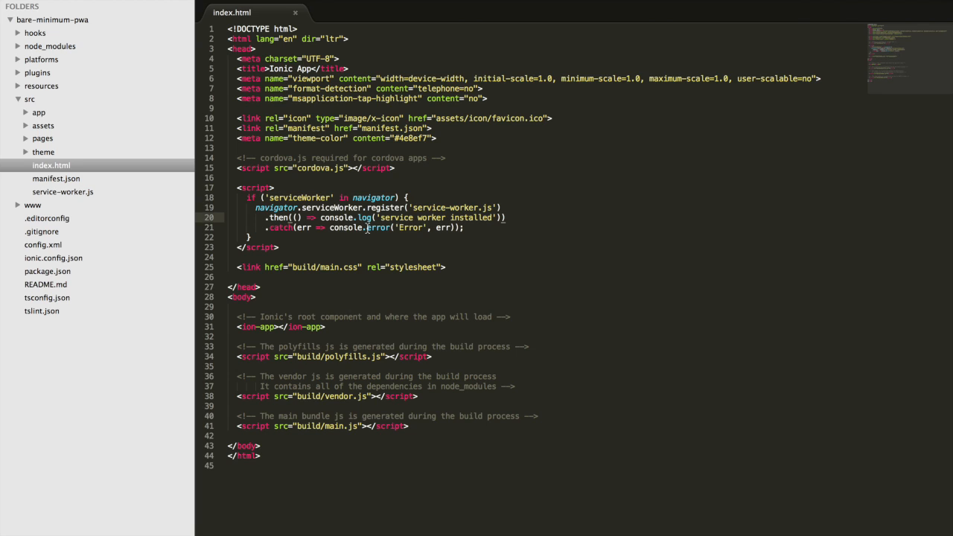
View src/service-worker.js with its sw-toolbox caching rules, then src/manifest.json naming the app Ionic
left_click(63, 191)
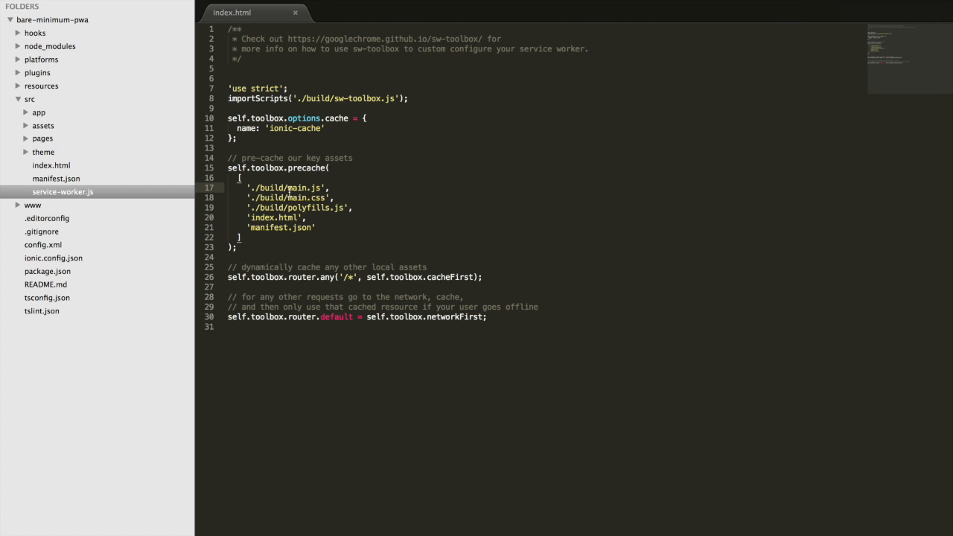
left_click(57, 179)
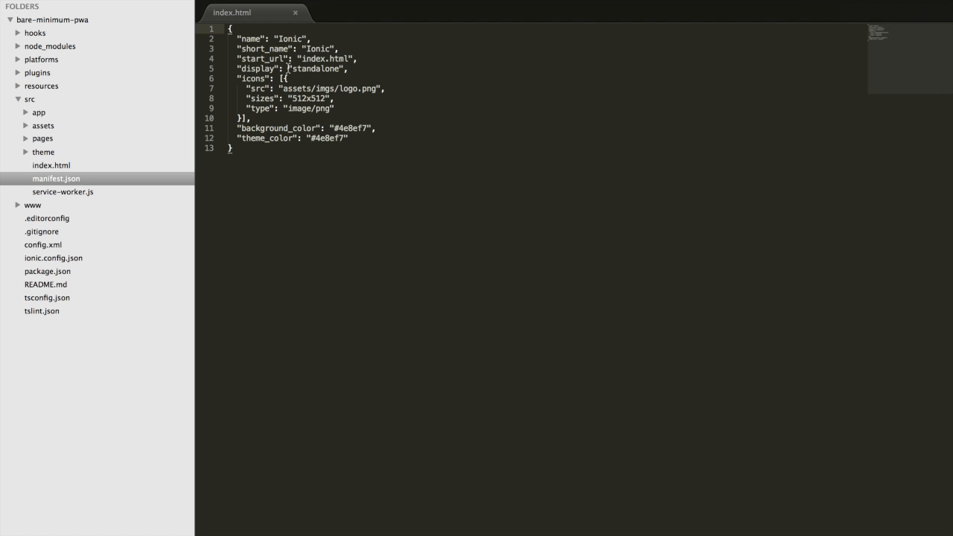
mouse_move(298, 89)
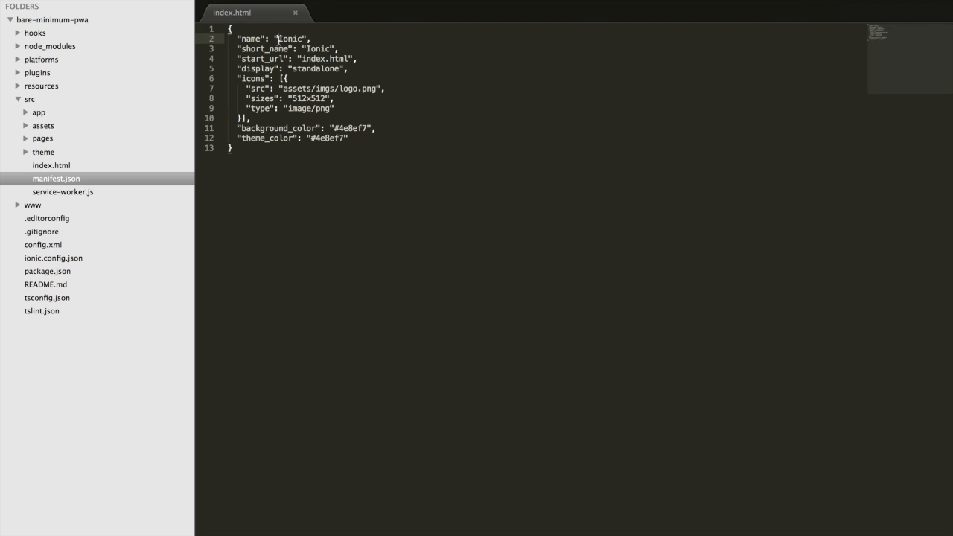
left_click(385, 88)
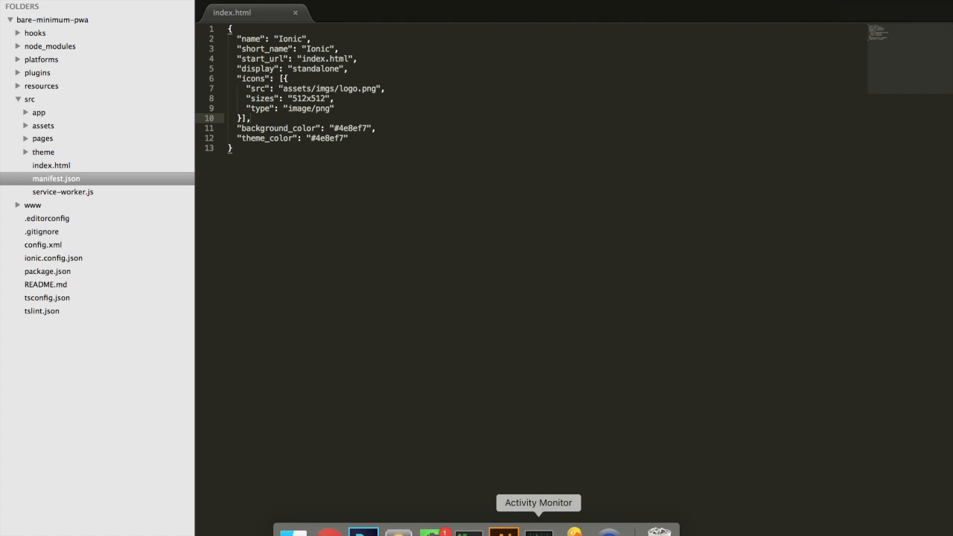
Start a Terminal session and cd into documents/apps/ionic2/tutorials/bare-minimum-pwa
left_click(539, 531)
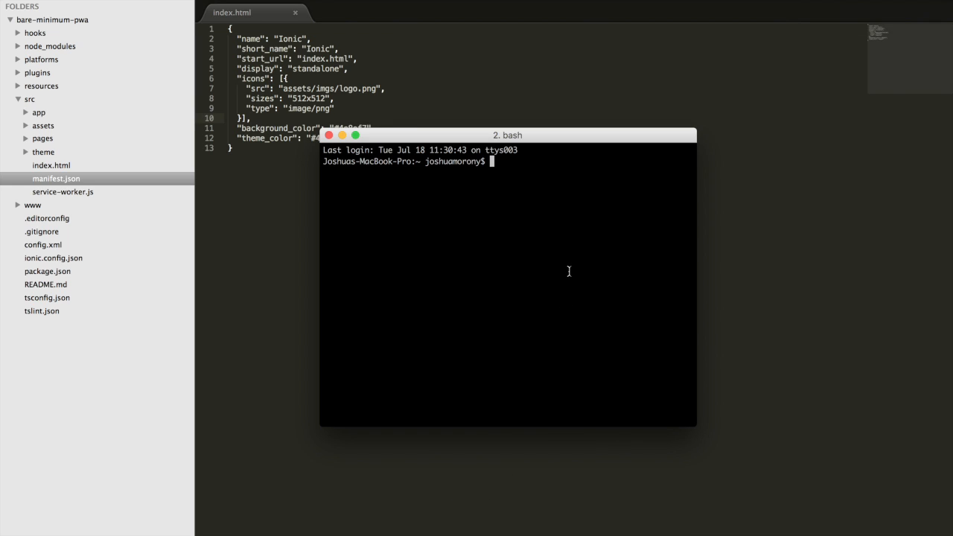
type("cd documents/apps/ionic2/tutorials/bare-minimum-pwa")
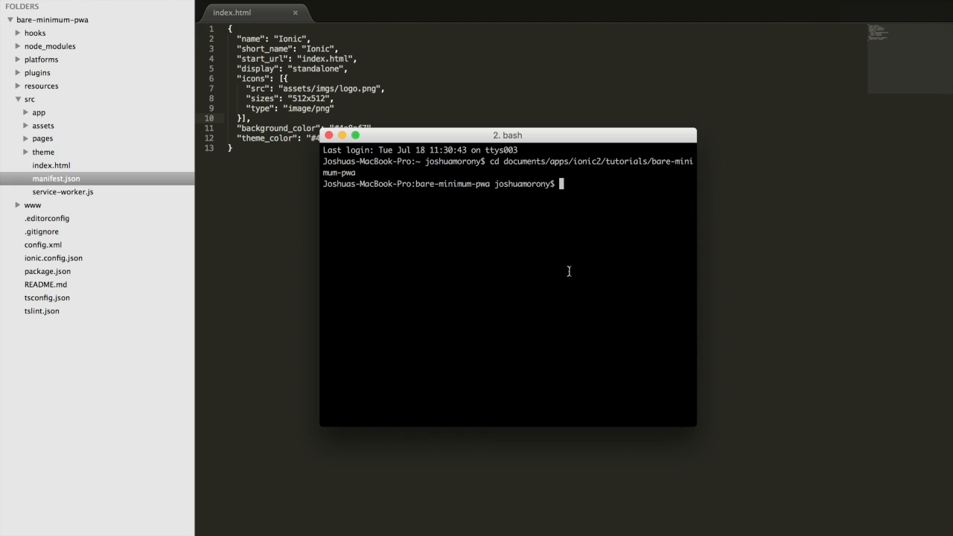
mouse_move(474, 171)
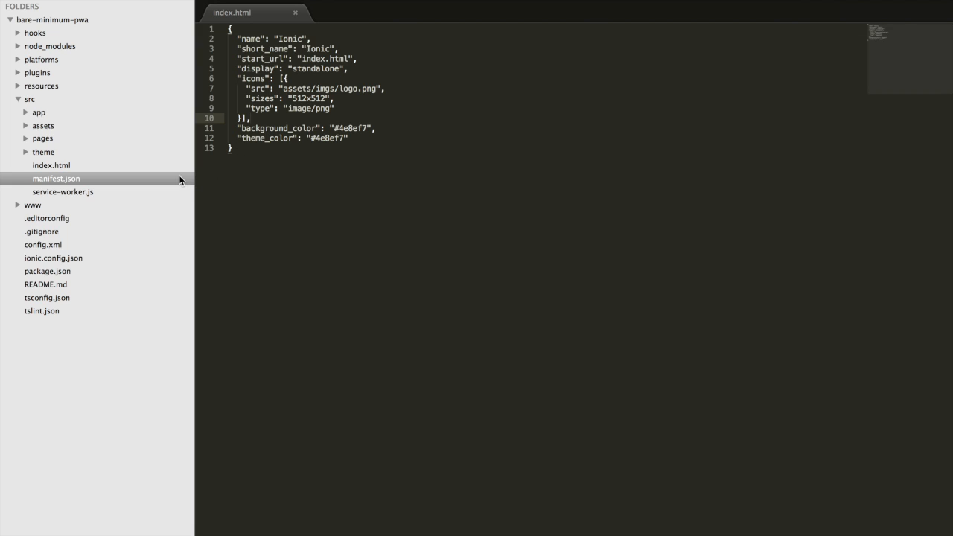
mouse_move(37, 209)
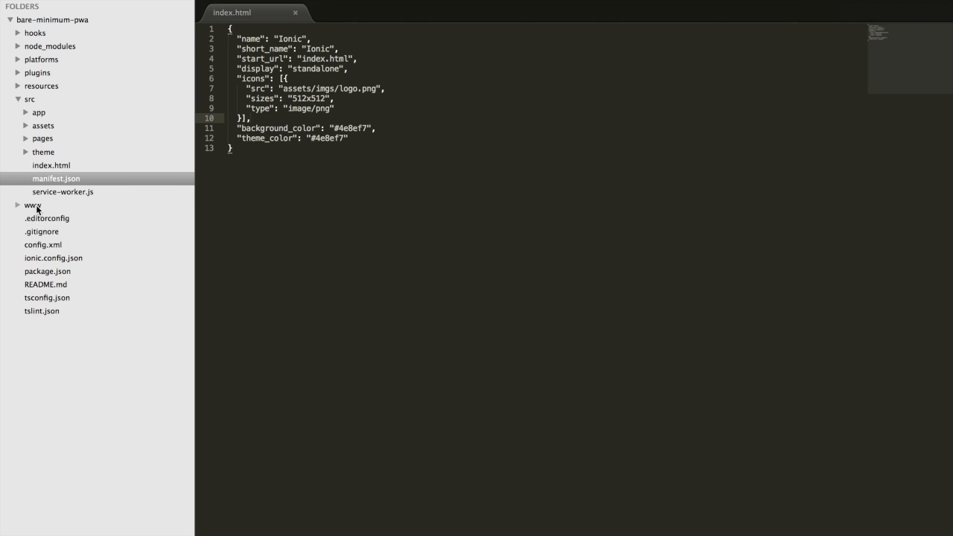
Expand www/build to view the bundled main.js, then return to src/index.html
left_click(33, 206)
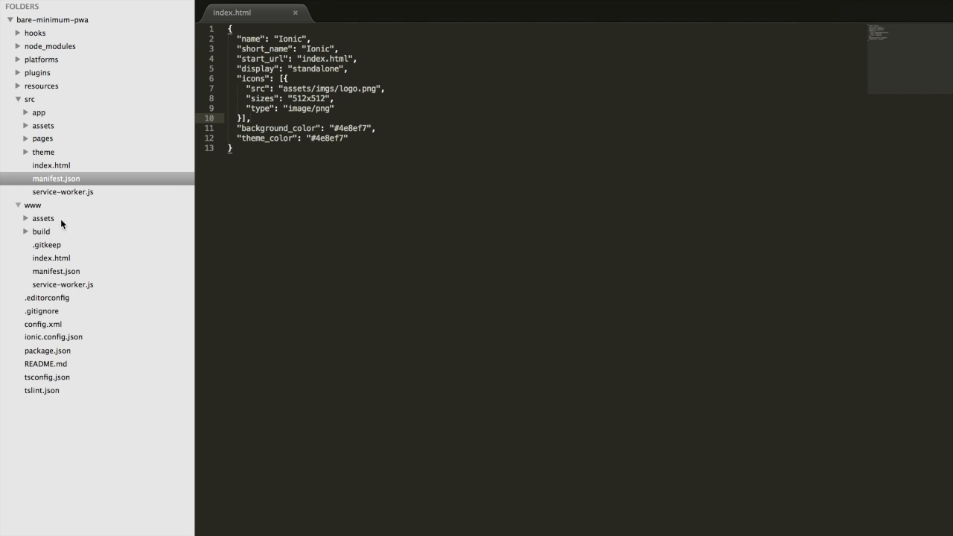
left_click(42, 231)
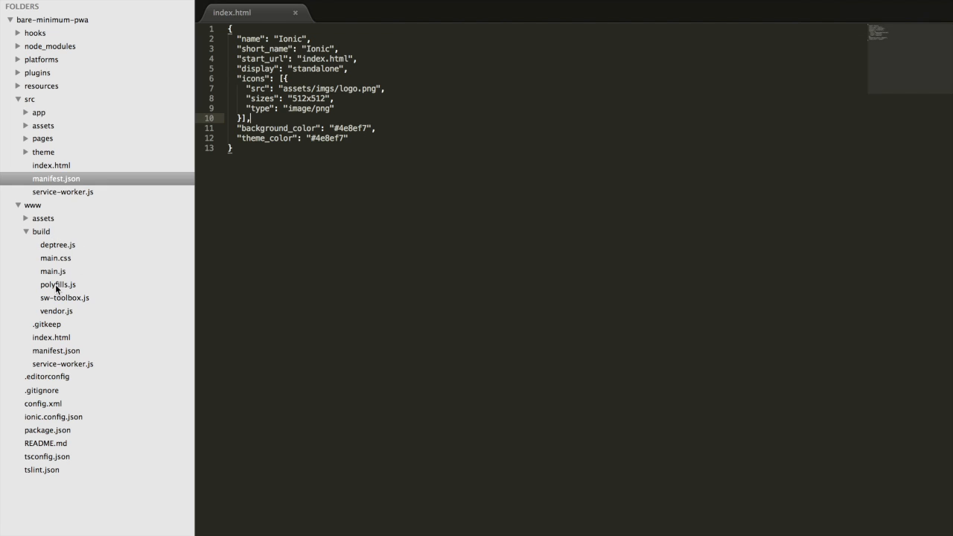
mouse_move(60, 280)
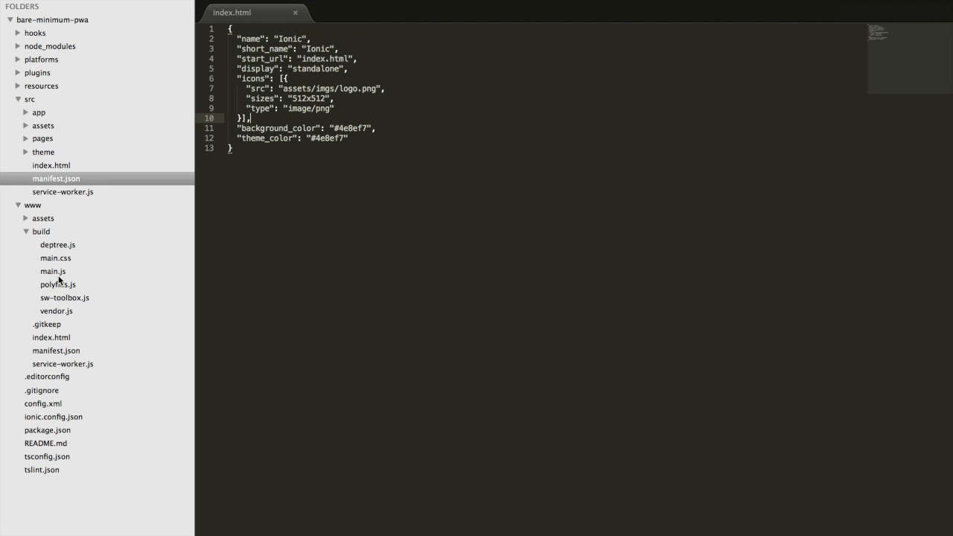
mouse_move(63, 161)
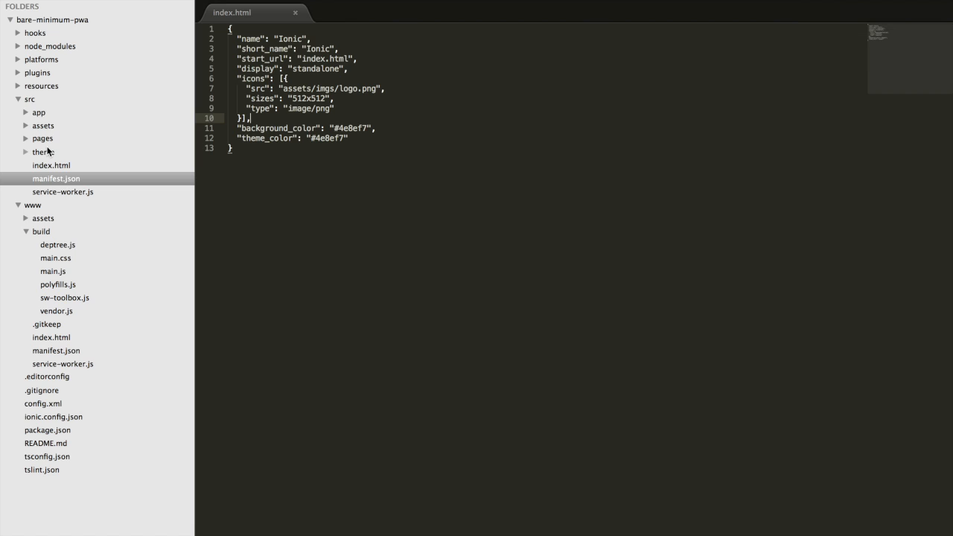
left_click(54, 271)
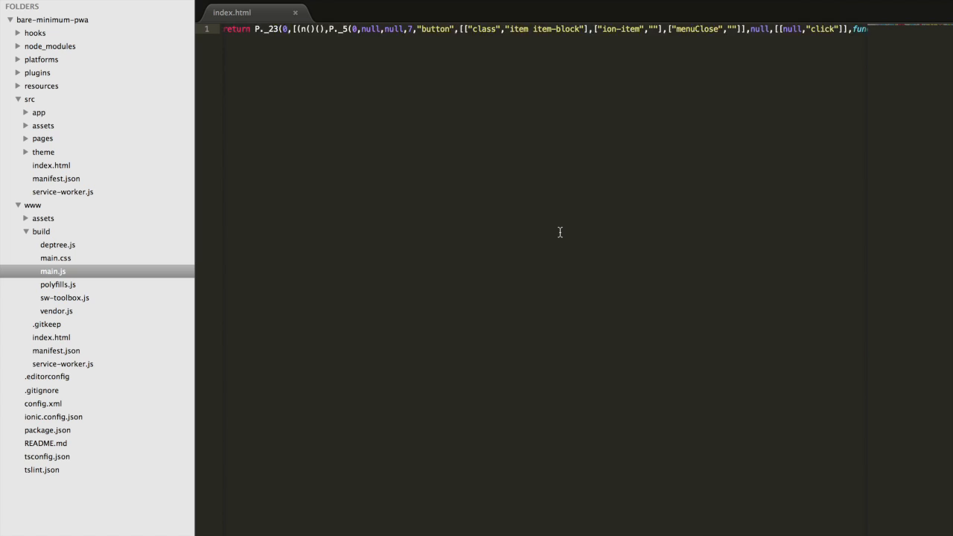
left_click(51, 163)
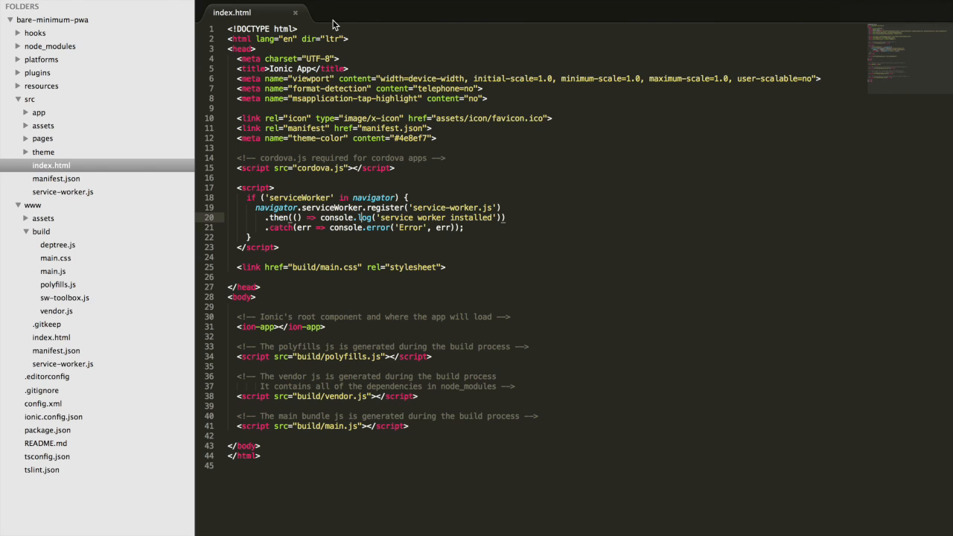
mouse_move(42, 218)
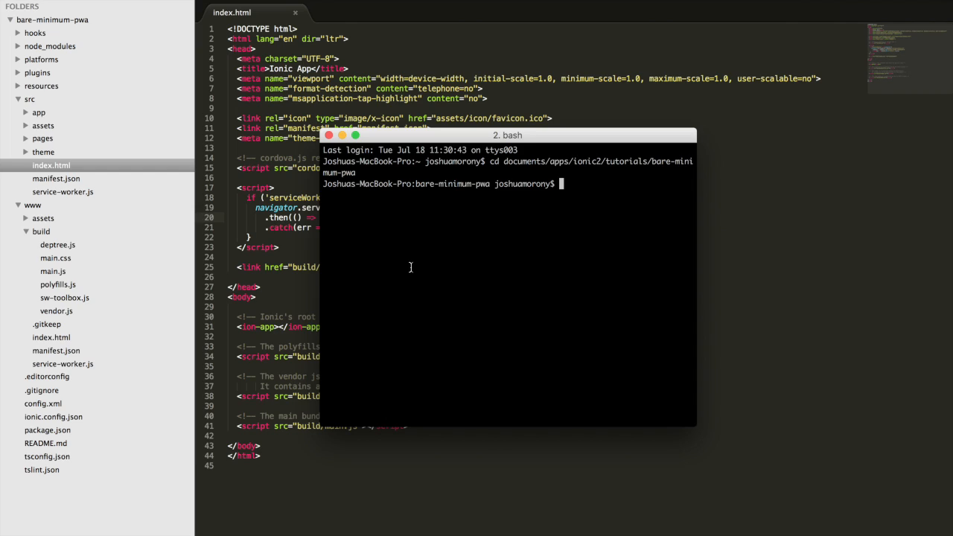
Run npm run ionic:build --prod and let the production build finish
type("p")
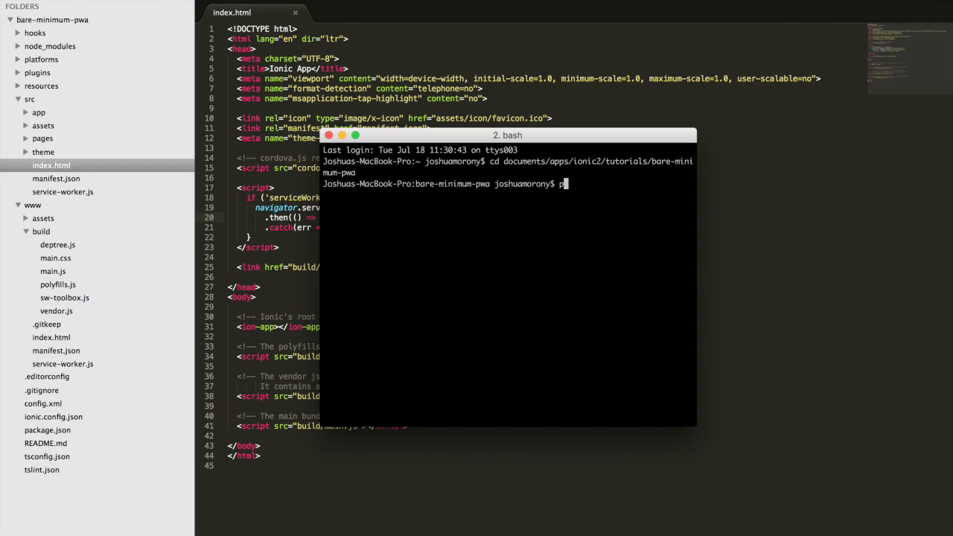
type("npm run ionic:build")
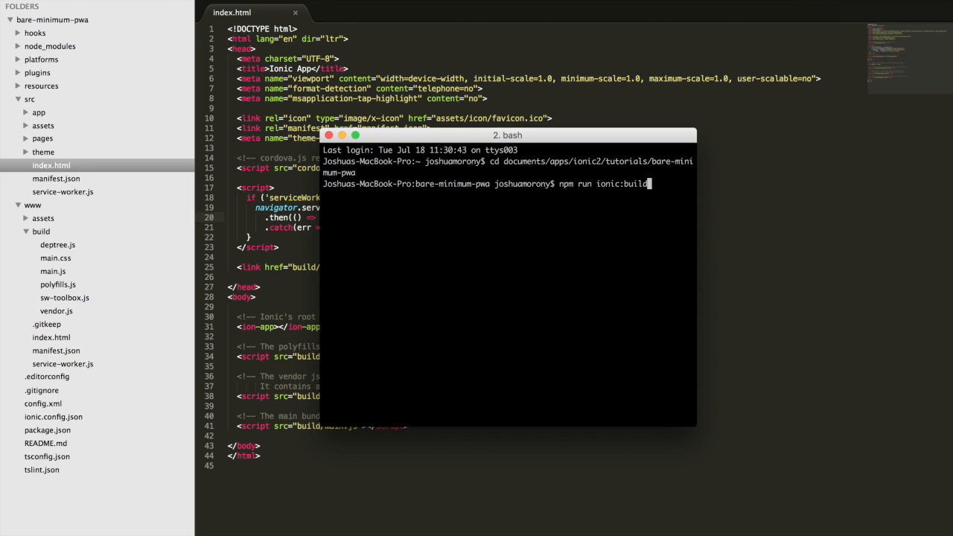
type("--prod")
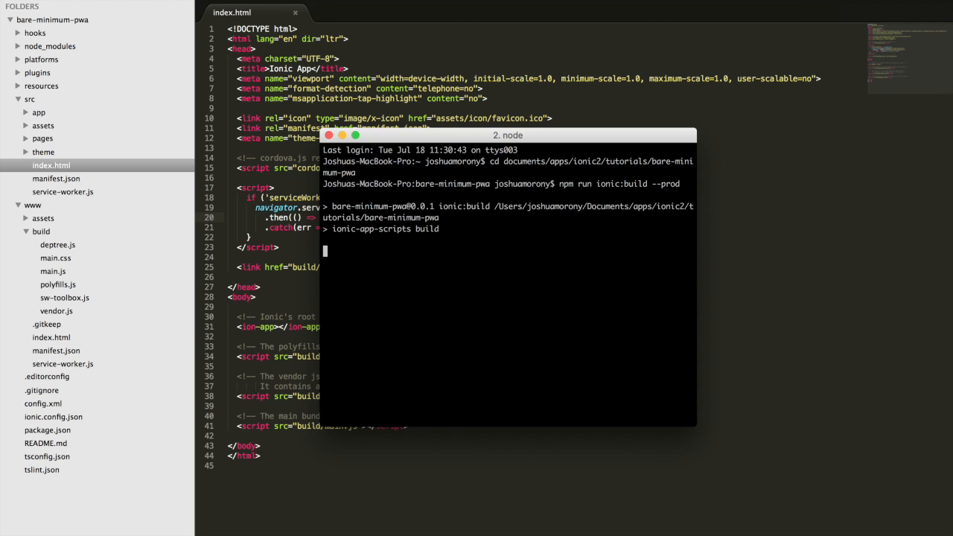
mouse_move(206, 281)
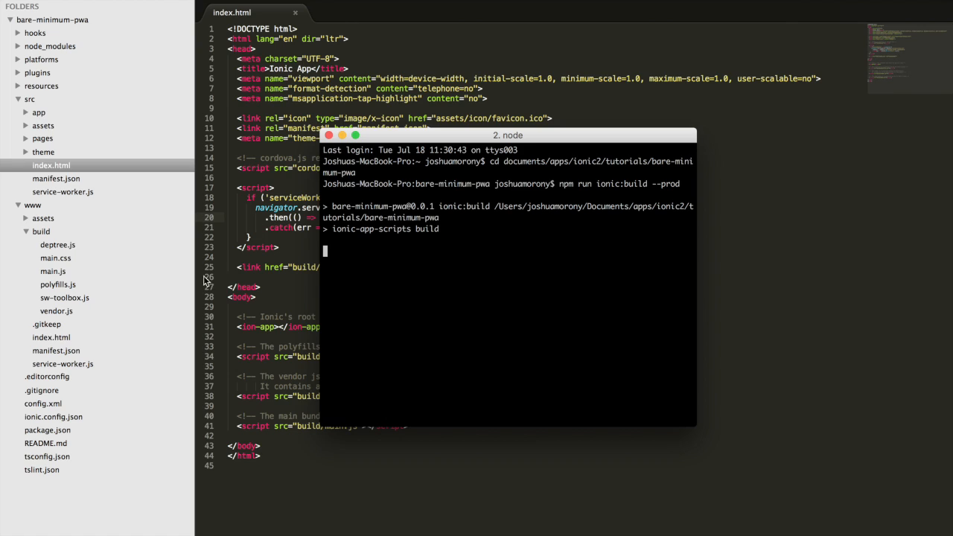
left_click(33, 205)
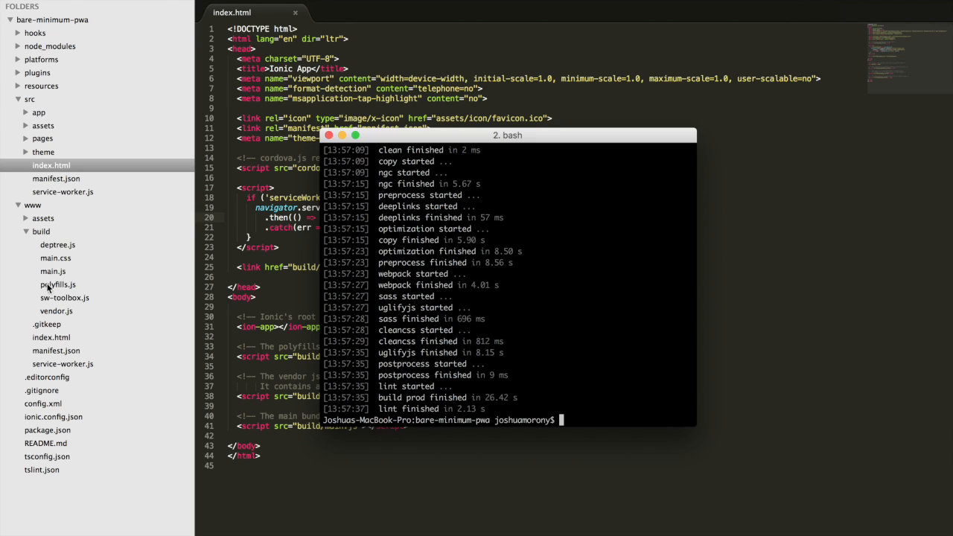
mouse_move(68, 286)
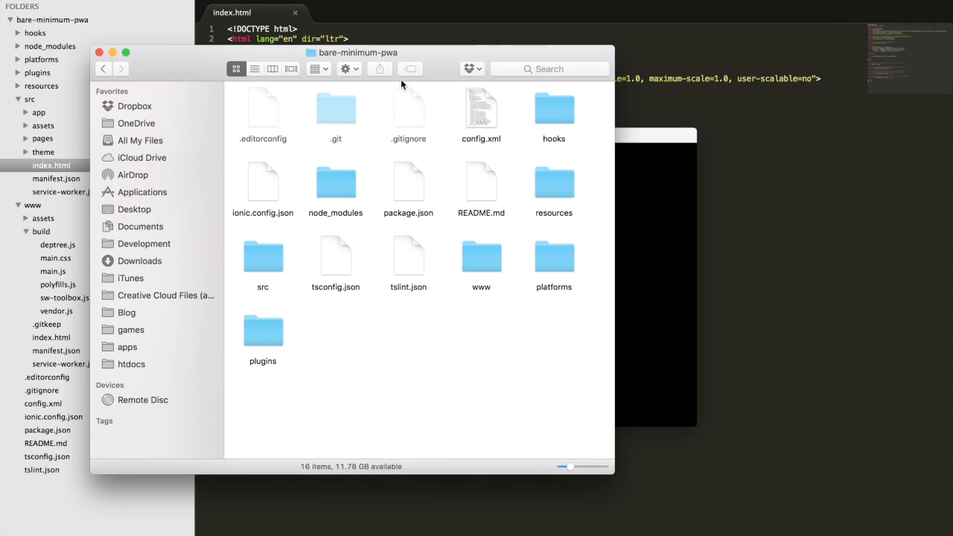
mouse_move(500, 233)
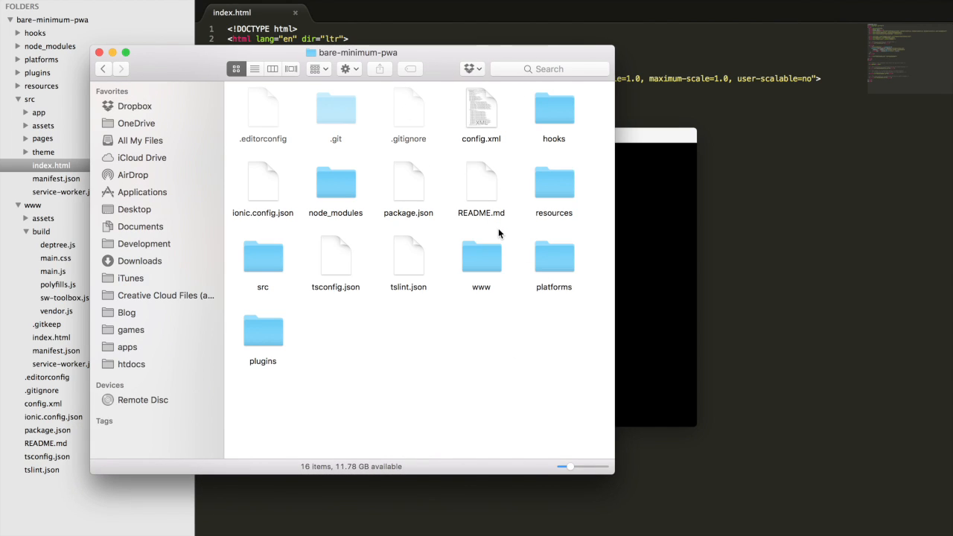
mouse_move(482, 277)
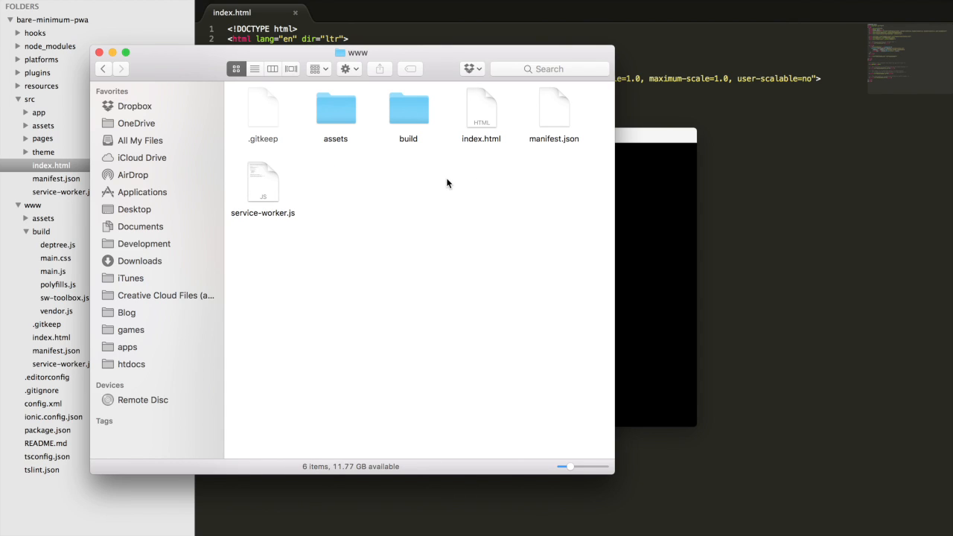
mouse_move(397, 156)
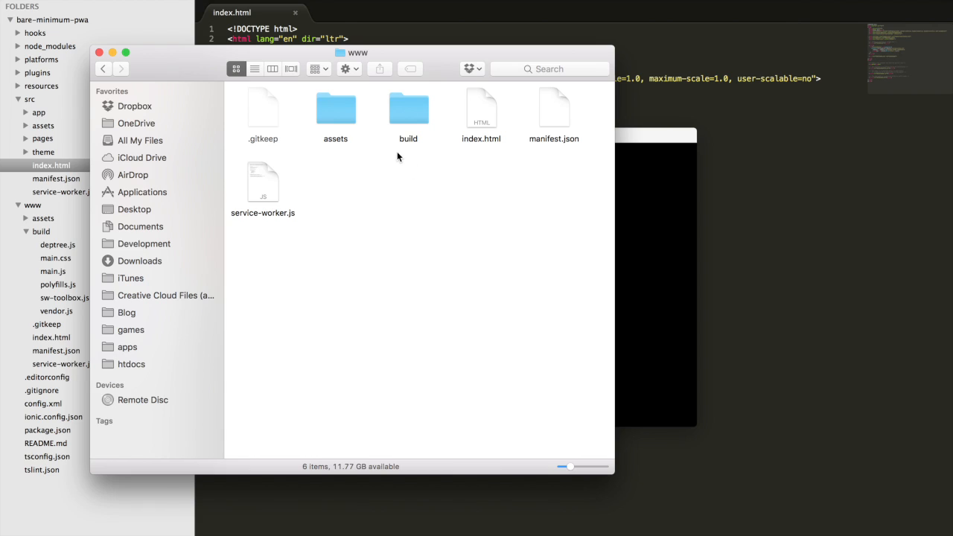
mouse_move(475, 197)
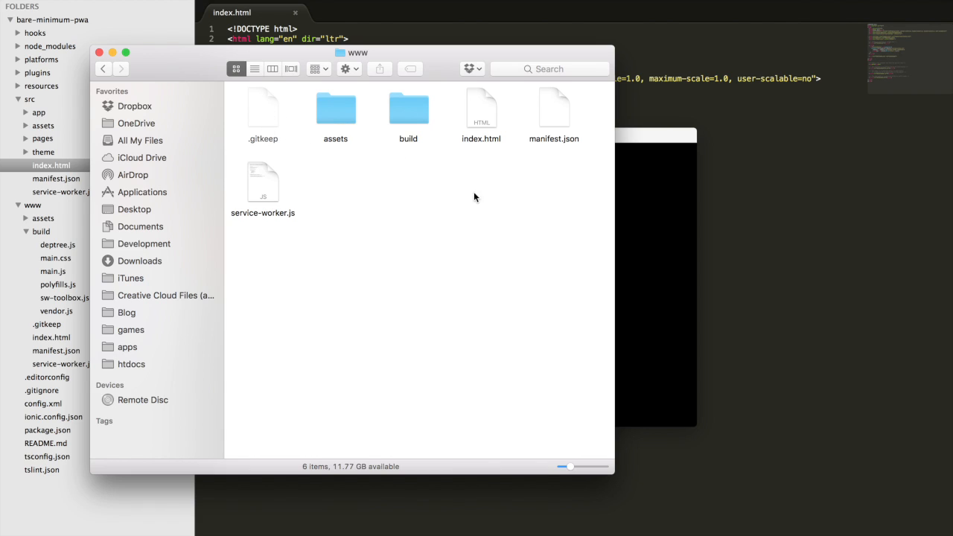
mouse_move(467, 194)
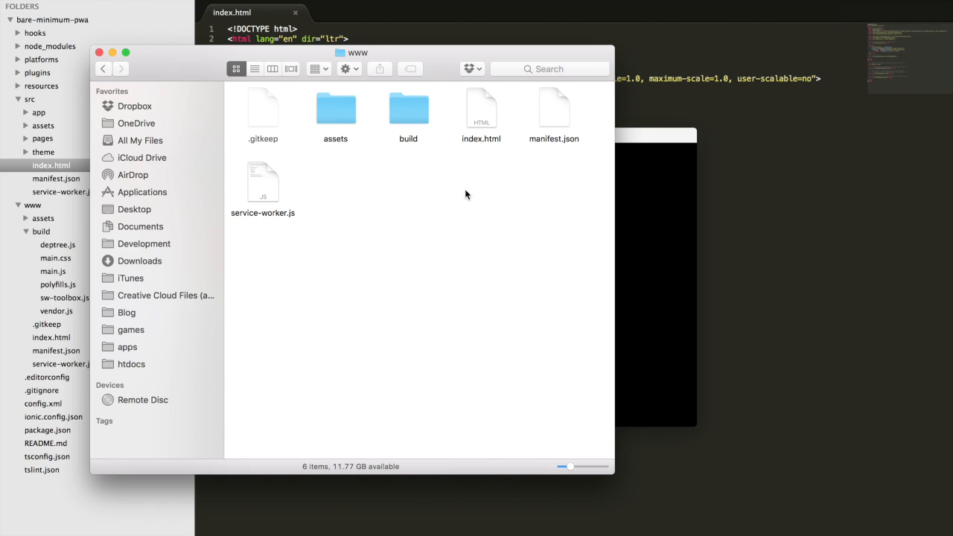
mouse_move(483, 152)
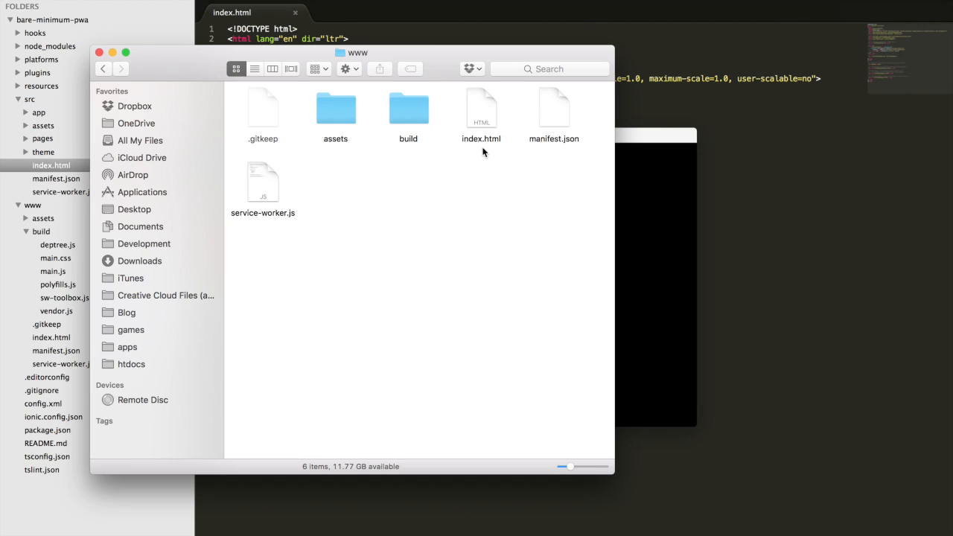
Inspect index.html and the build folder inside www in Finder, then bring up the SFTP session
left_click(481, 107)
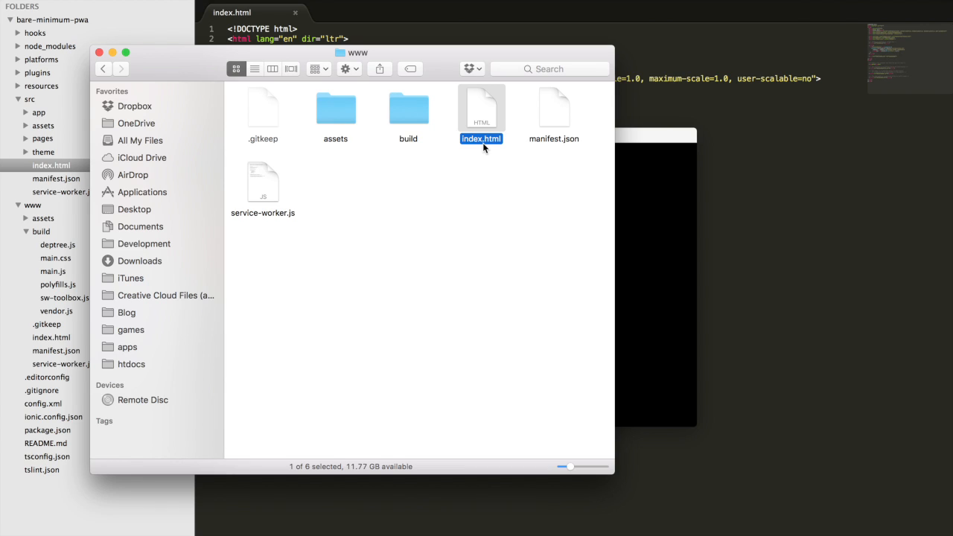
mouse_move(435, 141)
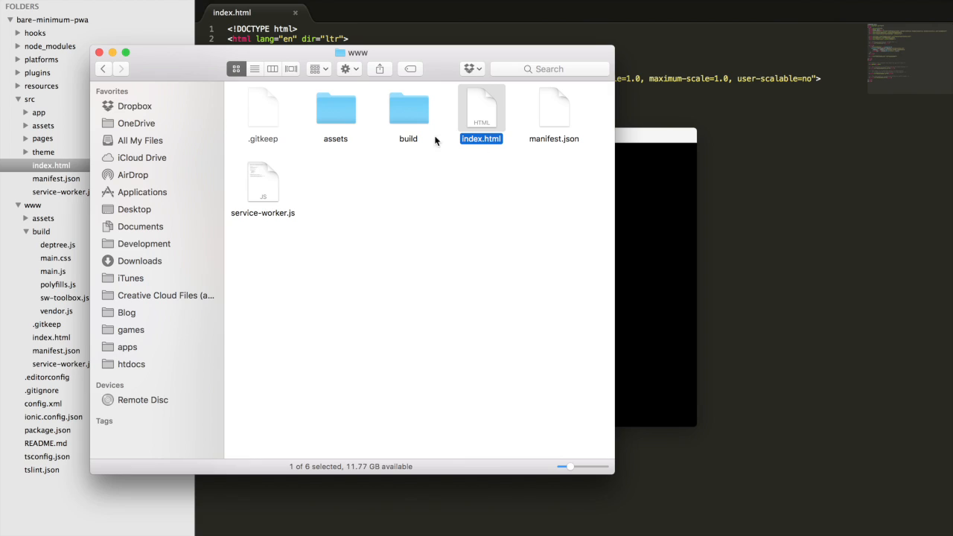
mouse_move(447, 177)
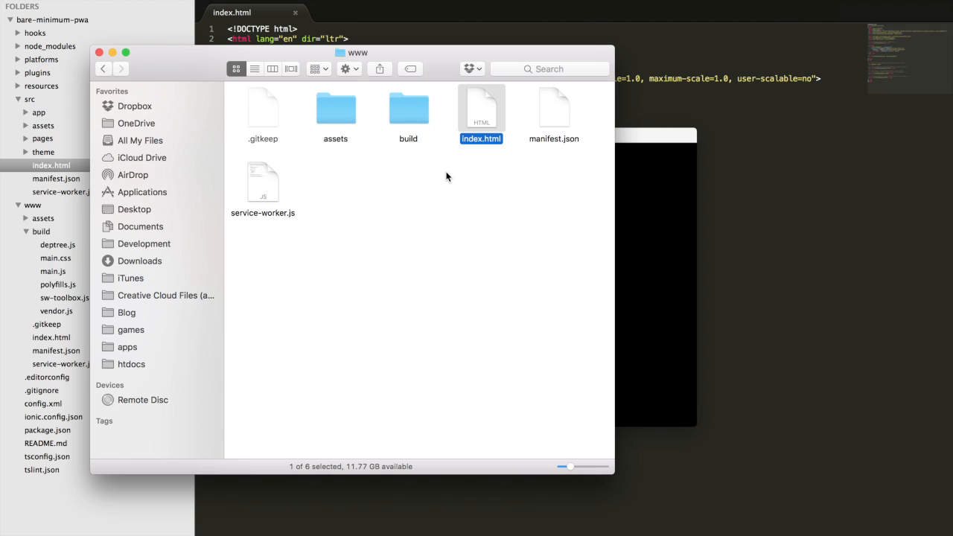
mouse_move(498, 119)
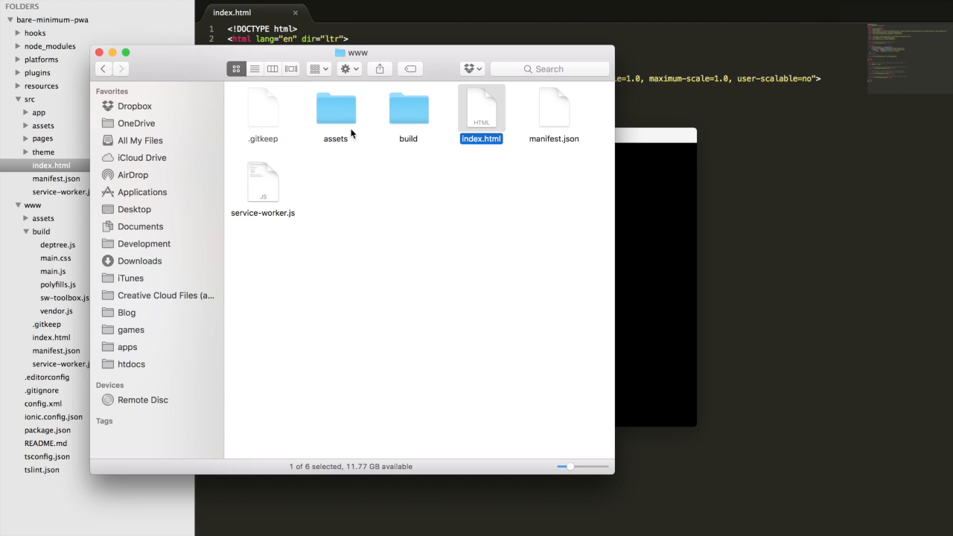
double_click(408, 112)
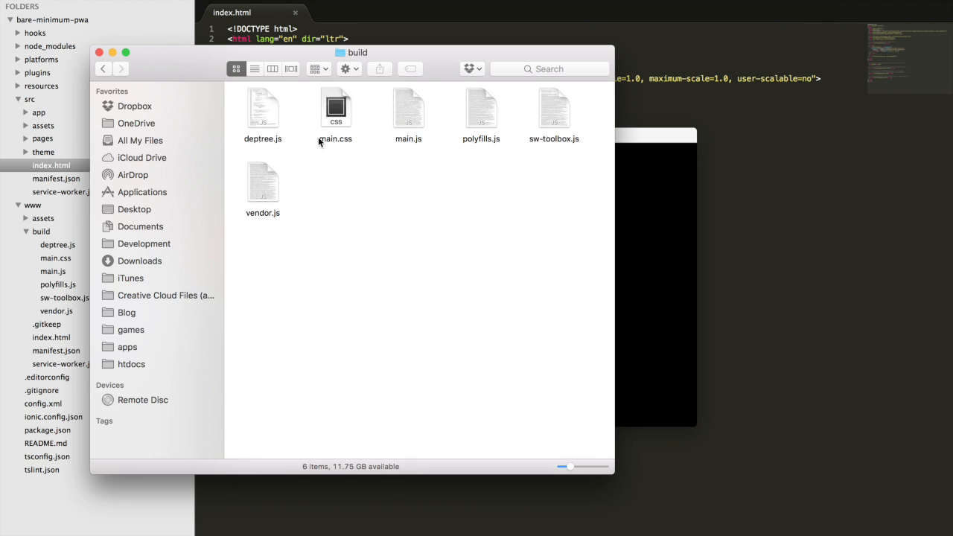
mouse_move(424, 227)
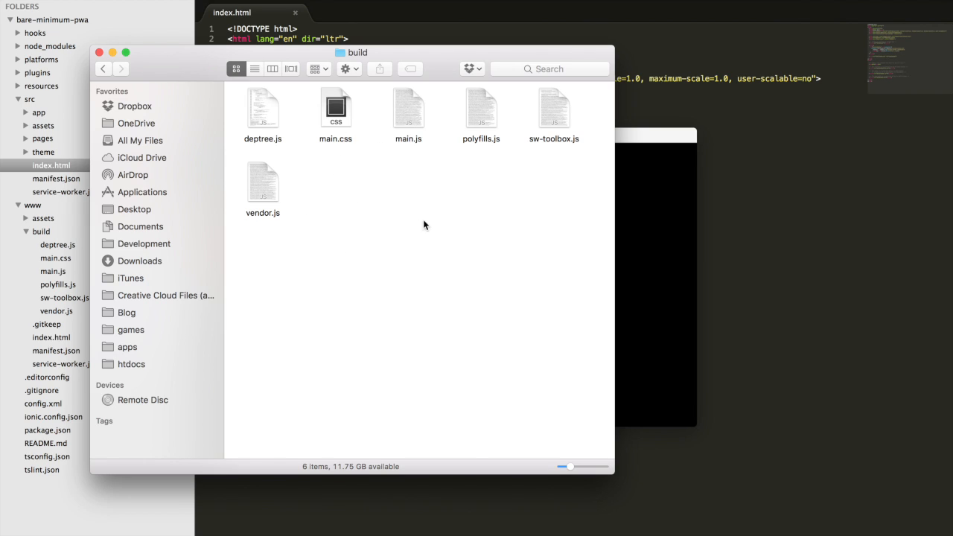
left_click(103, 68)
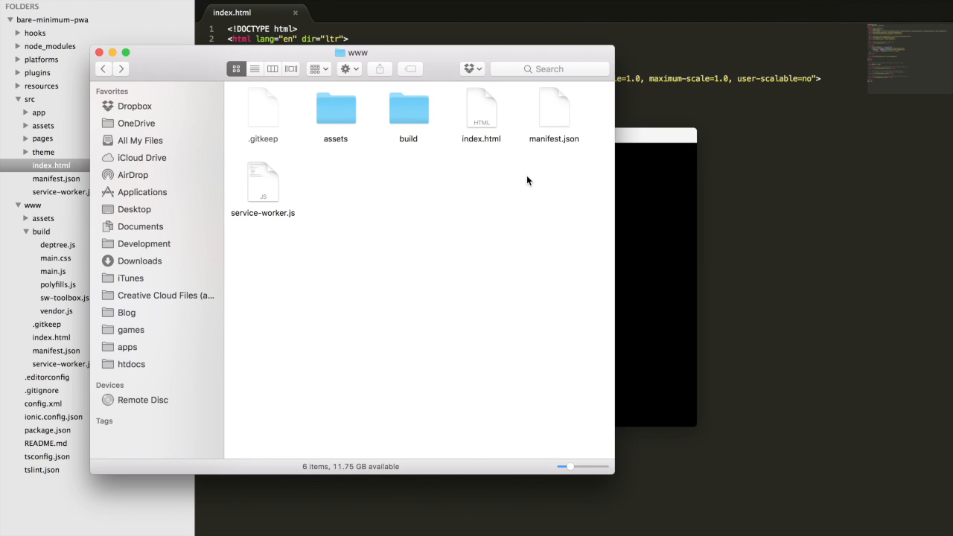
mouse_move(514, 187)
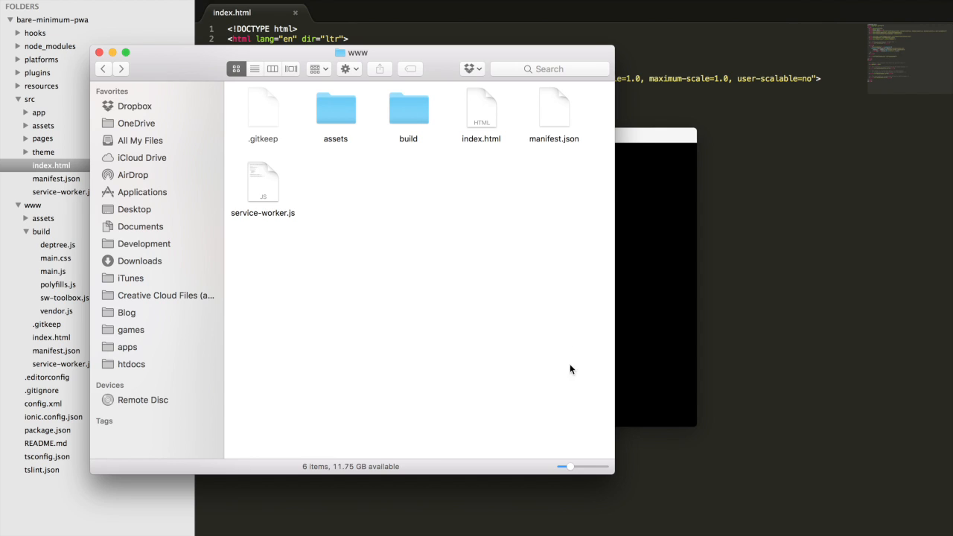
left_click(574, 517)
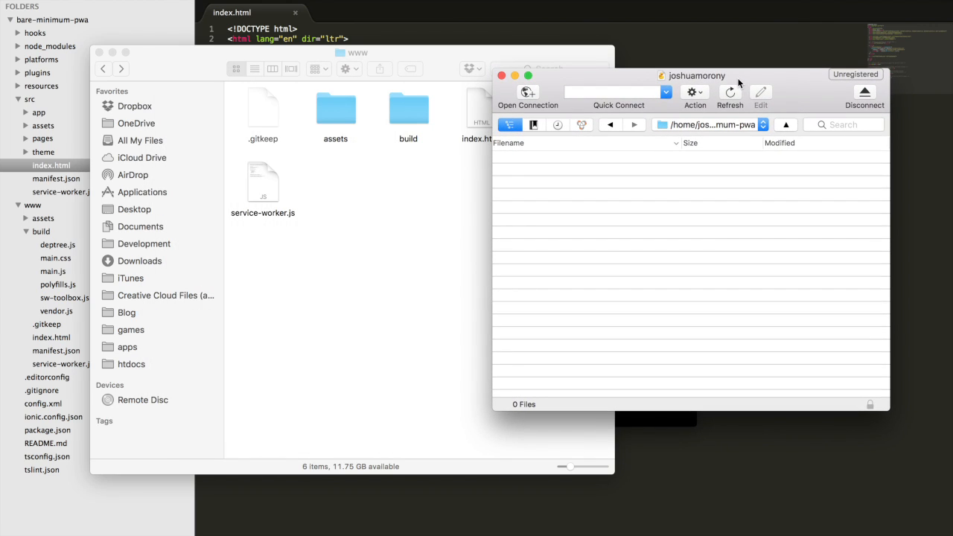
mouse_move(732, 89)
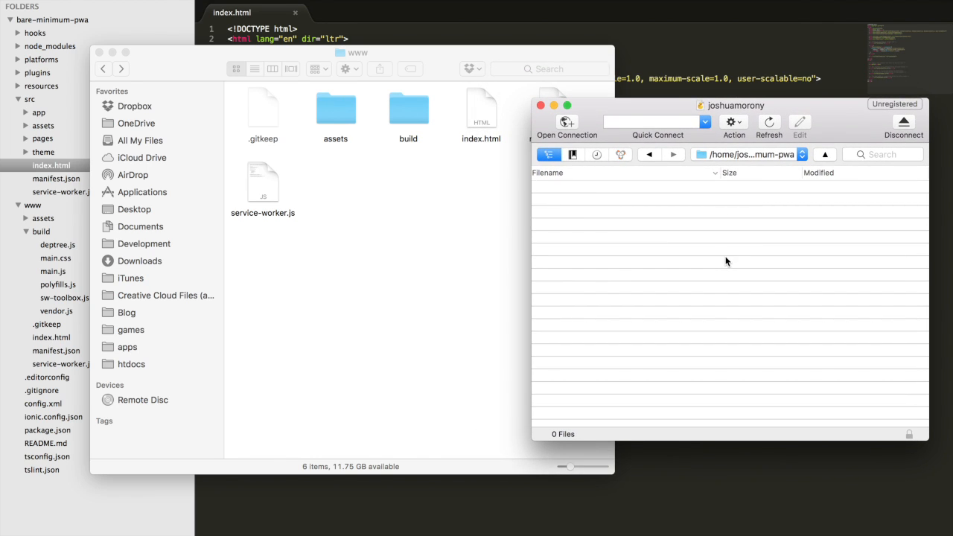
mouse_move(685, 259)
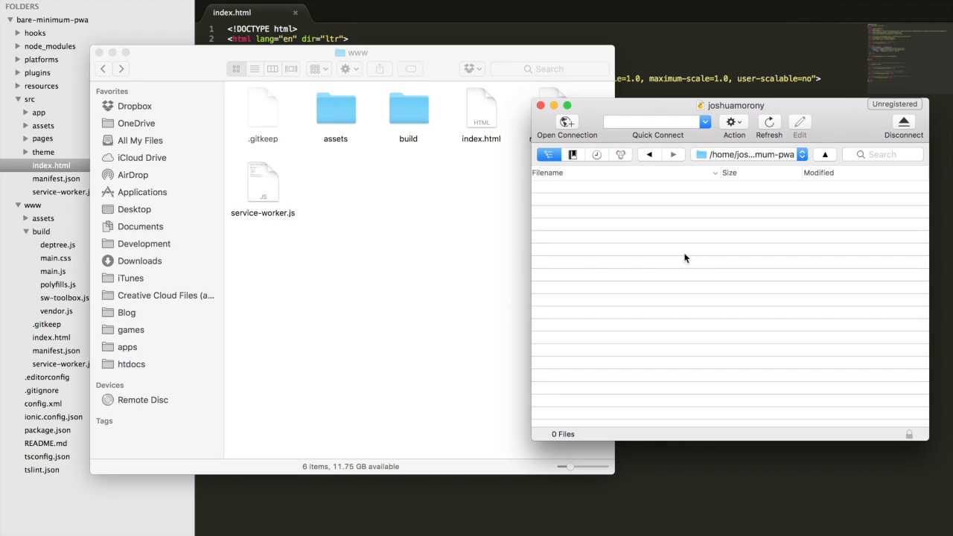
mouse_move(358, 131)
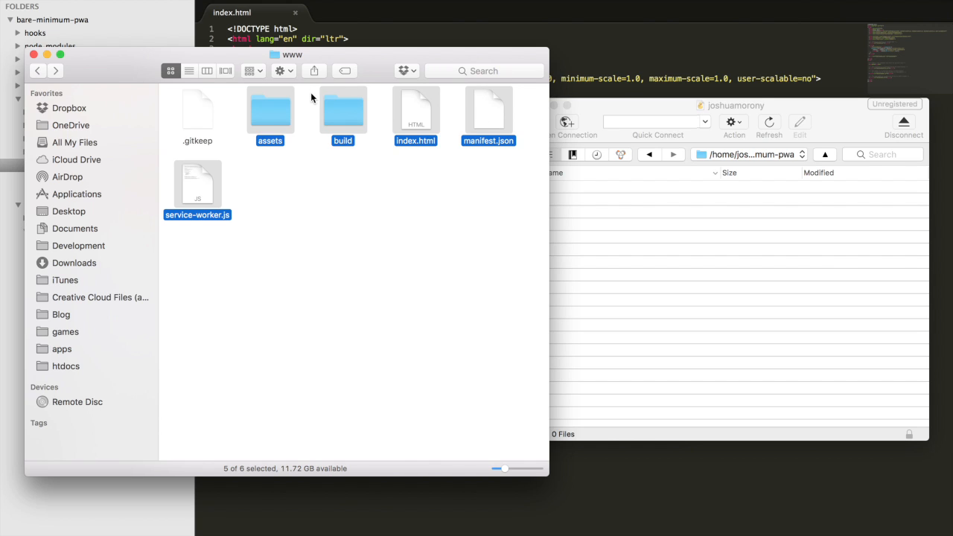
mouse_move(343, 120)
type("jos")
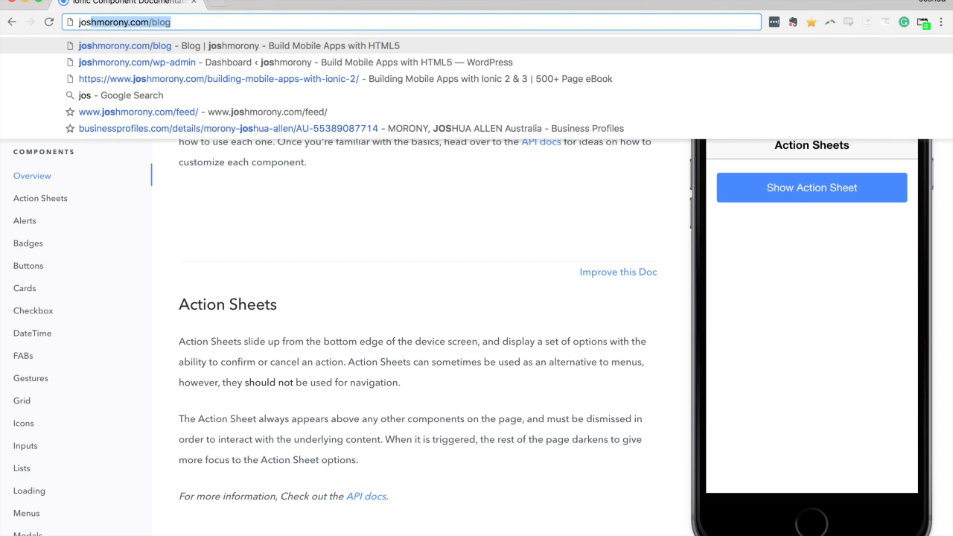
Load the deployed app at joshmorony.com/bare-minimum-pwa with DevTools beside it
key("Backspace")
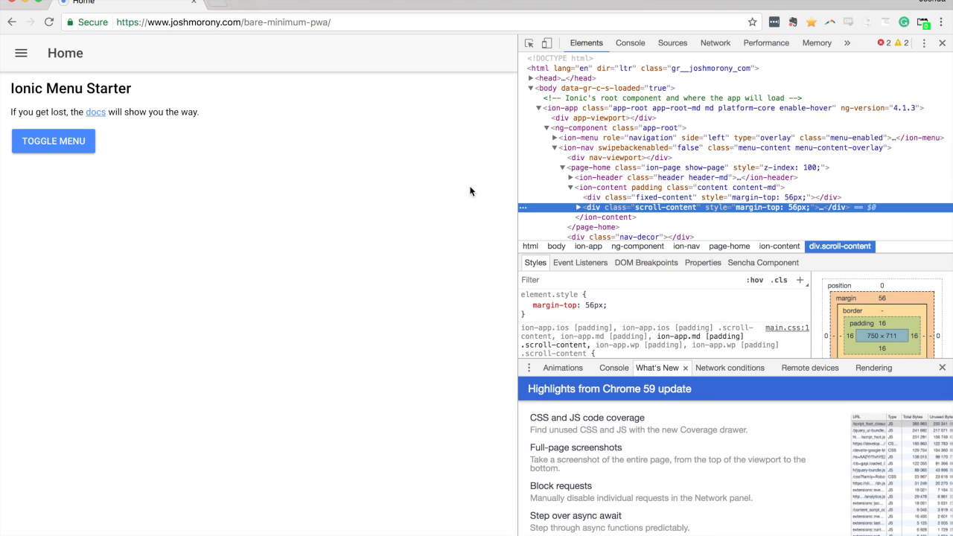
Switch DevTools to iPhone 6 device emulation for a mobile preview
left_click(547, 41)
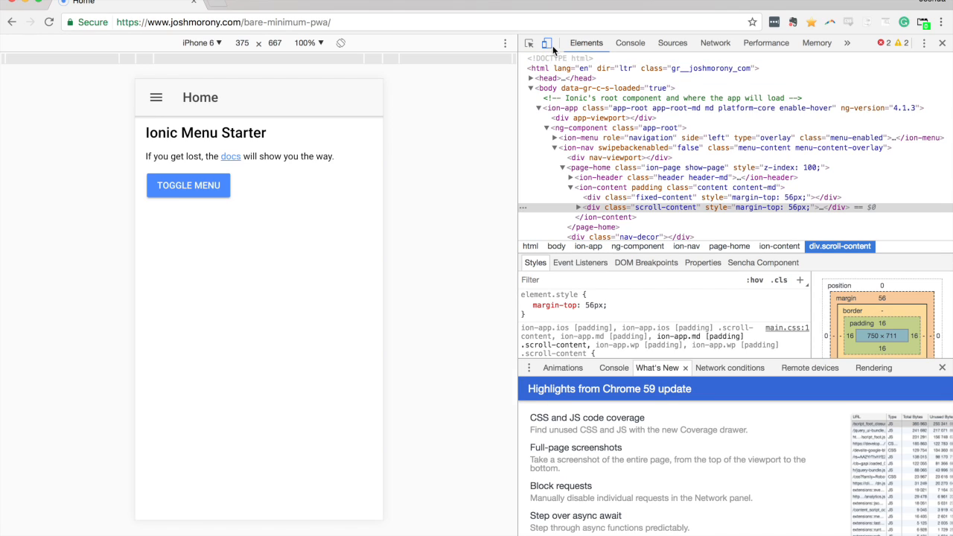
left_click(47, 23)
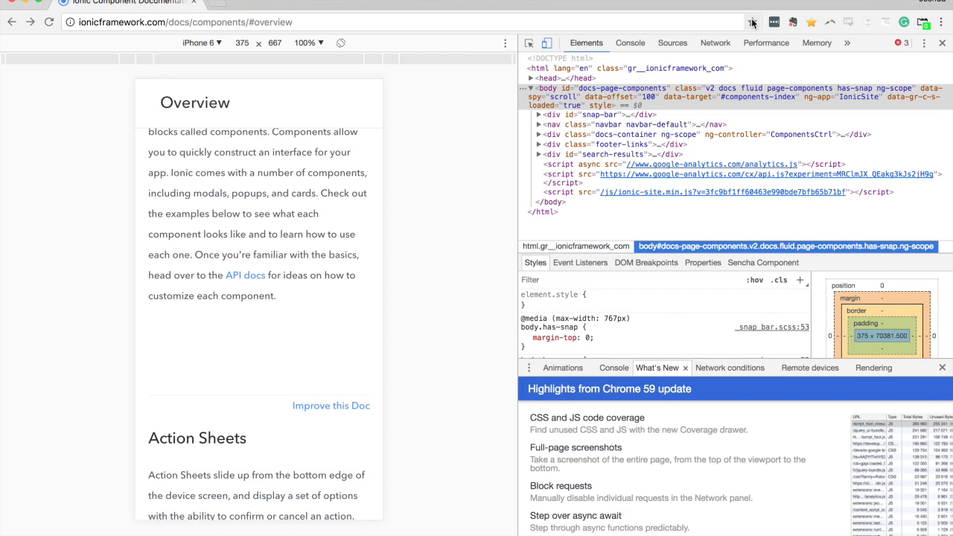
mouse_move(667, 18)
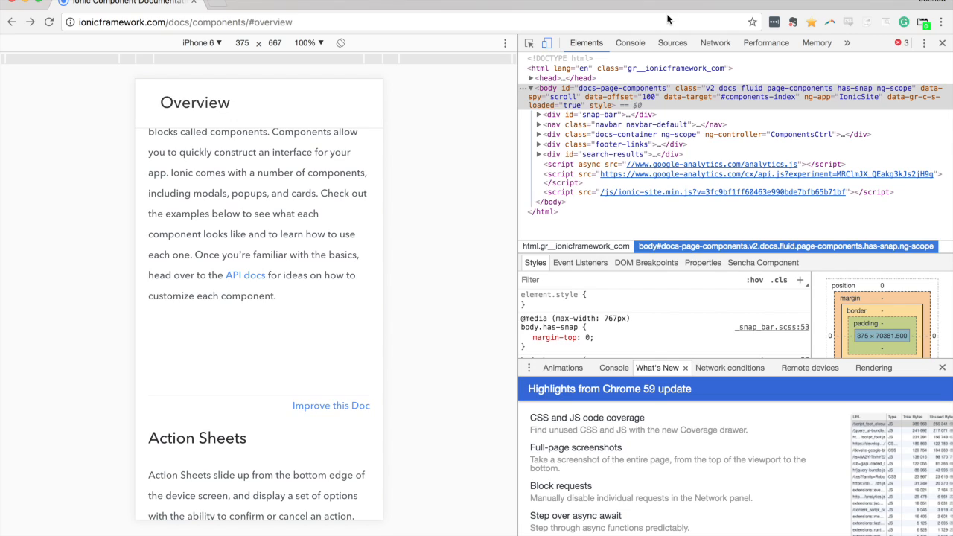
mouse_move(743, 3)
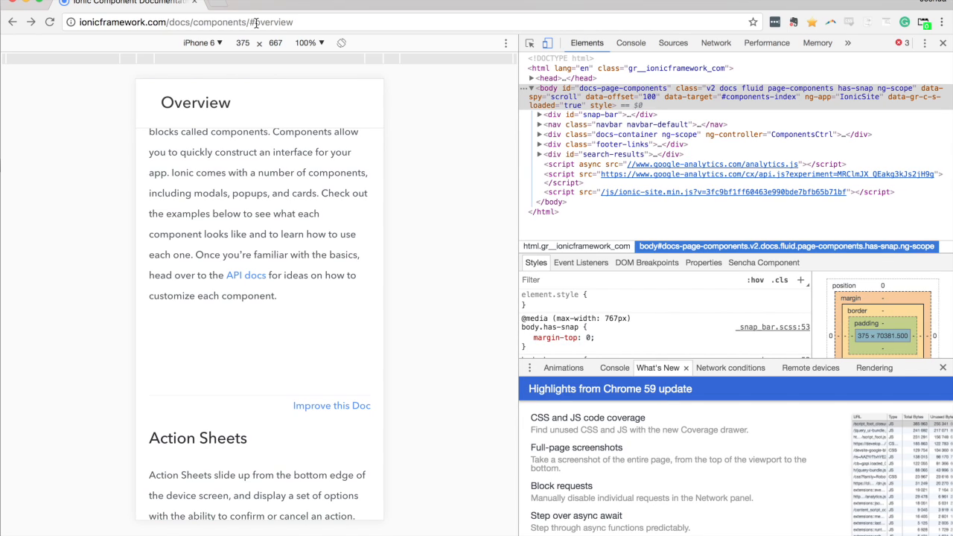
Confirm google.com fails offline, then enter joshmorony.com/bare-minimum-pwa in the address bar
left_click(182, 22)
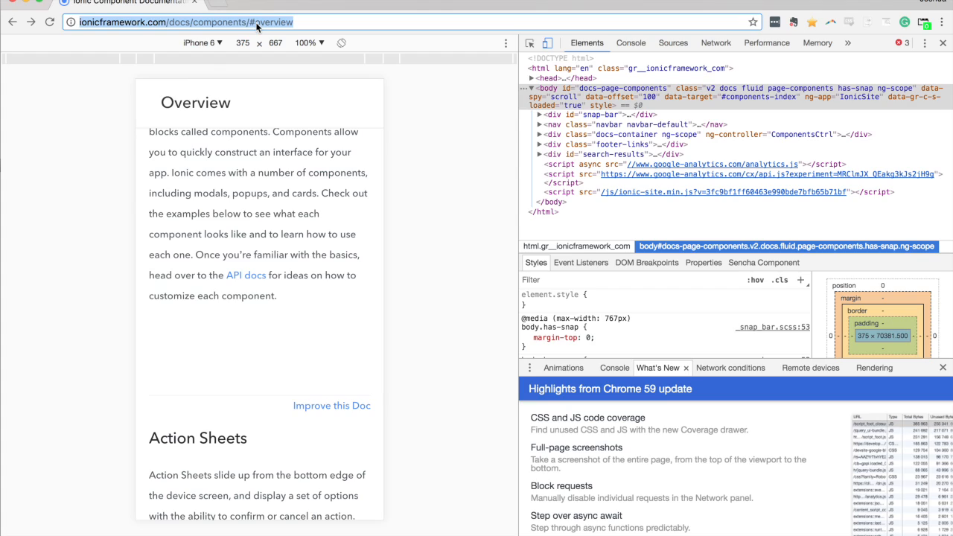
type("google.com")
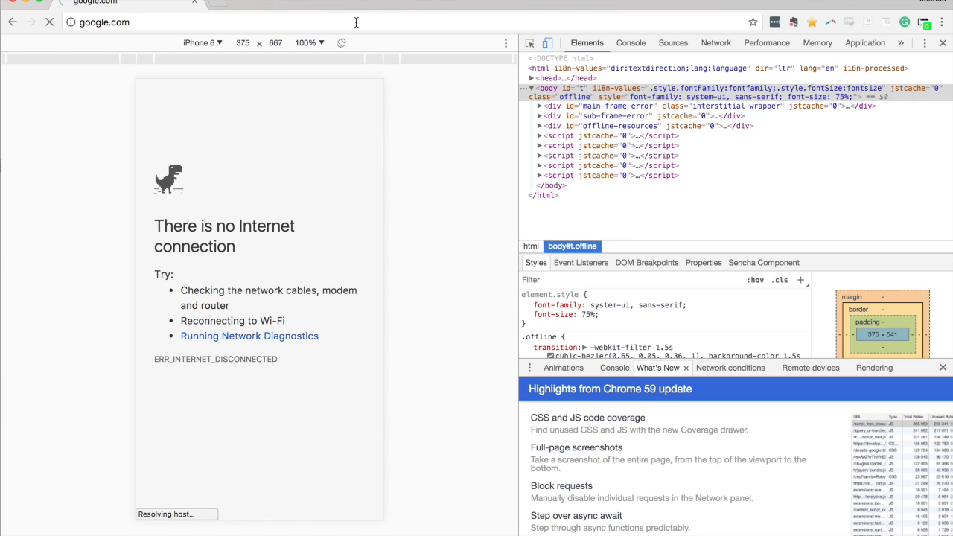
type("joshmorony.com")
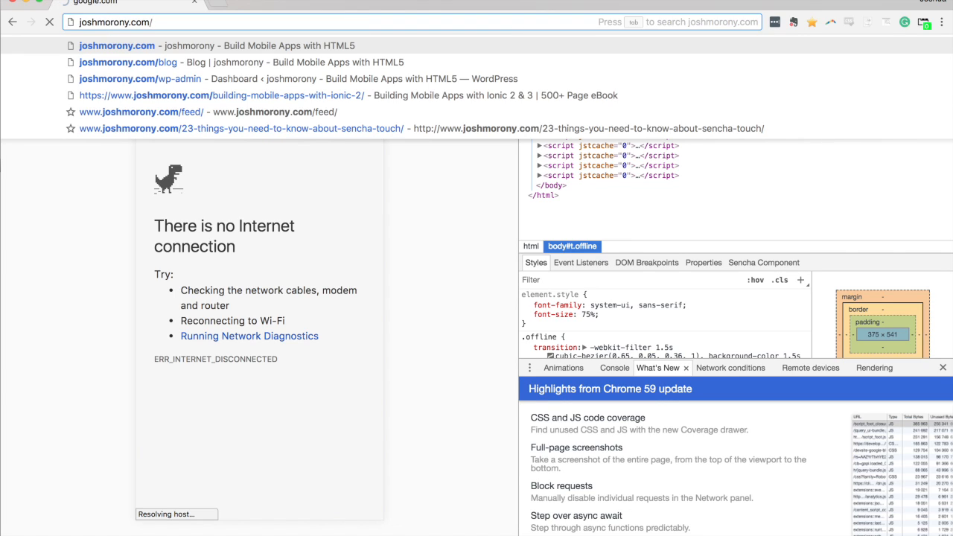
type("bare-minimum-pwa/")
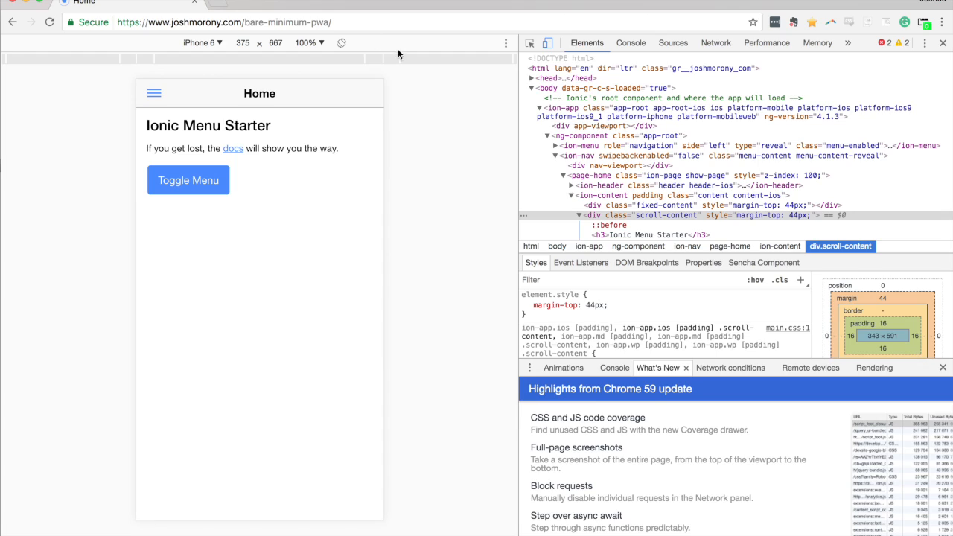
Load the PWA offline and navigate via its hamburger menu to the List page of Items 1-10
left_click(224, 23)
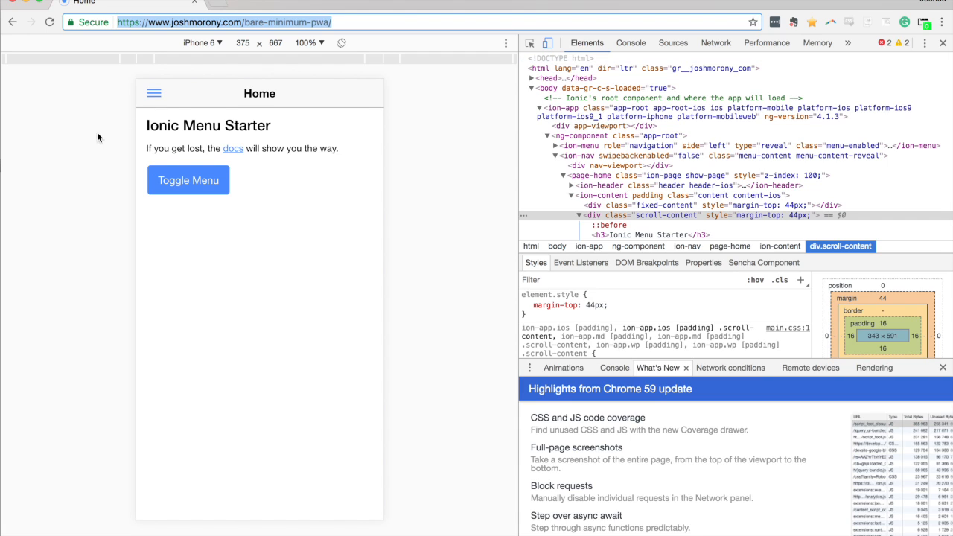
left_click(188, 178)
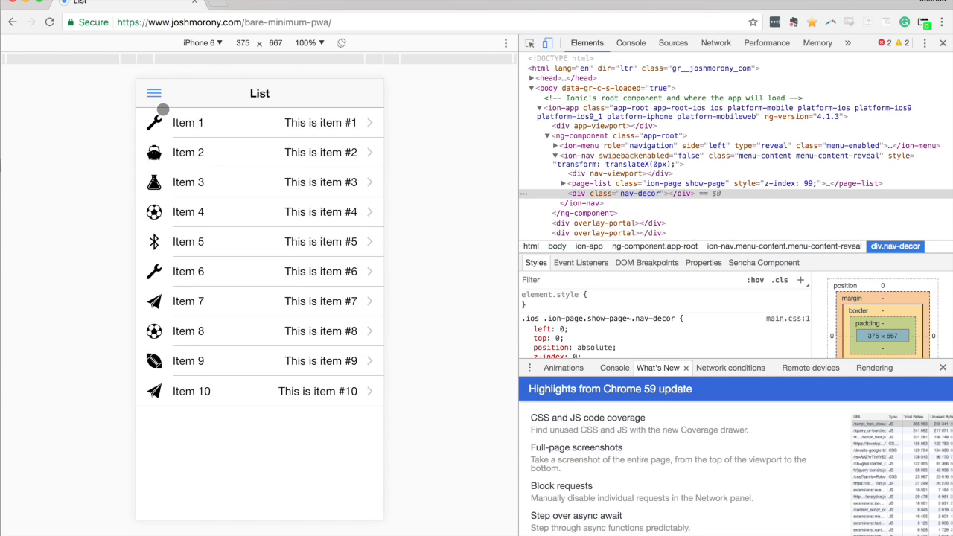
mouse_move(177, 104)
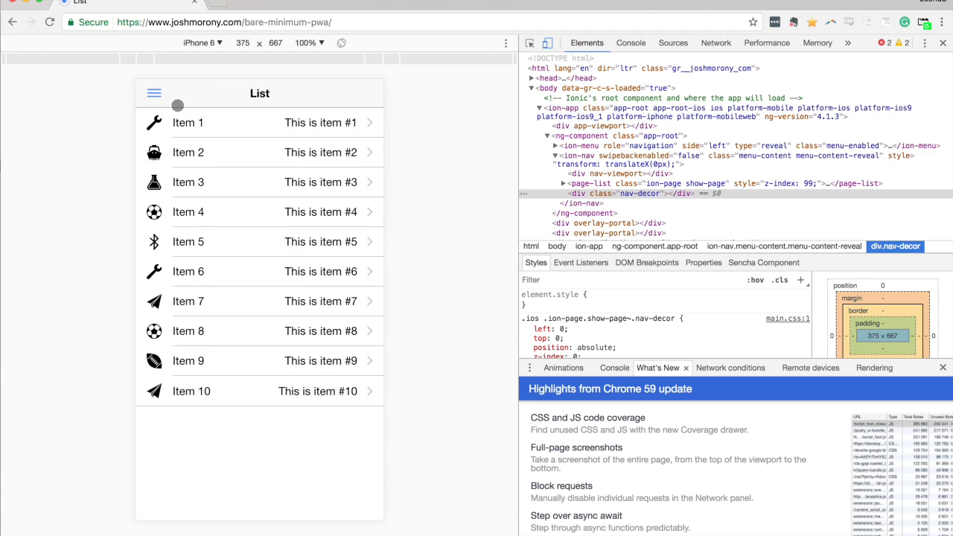